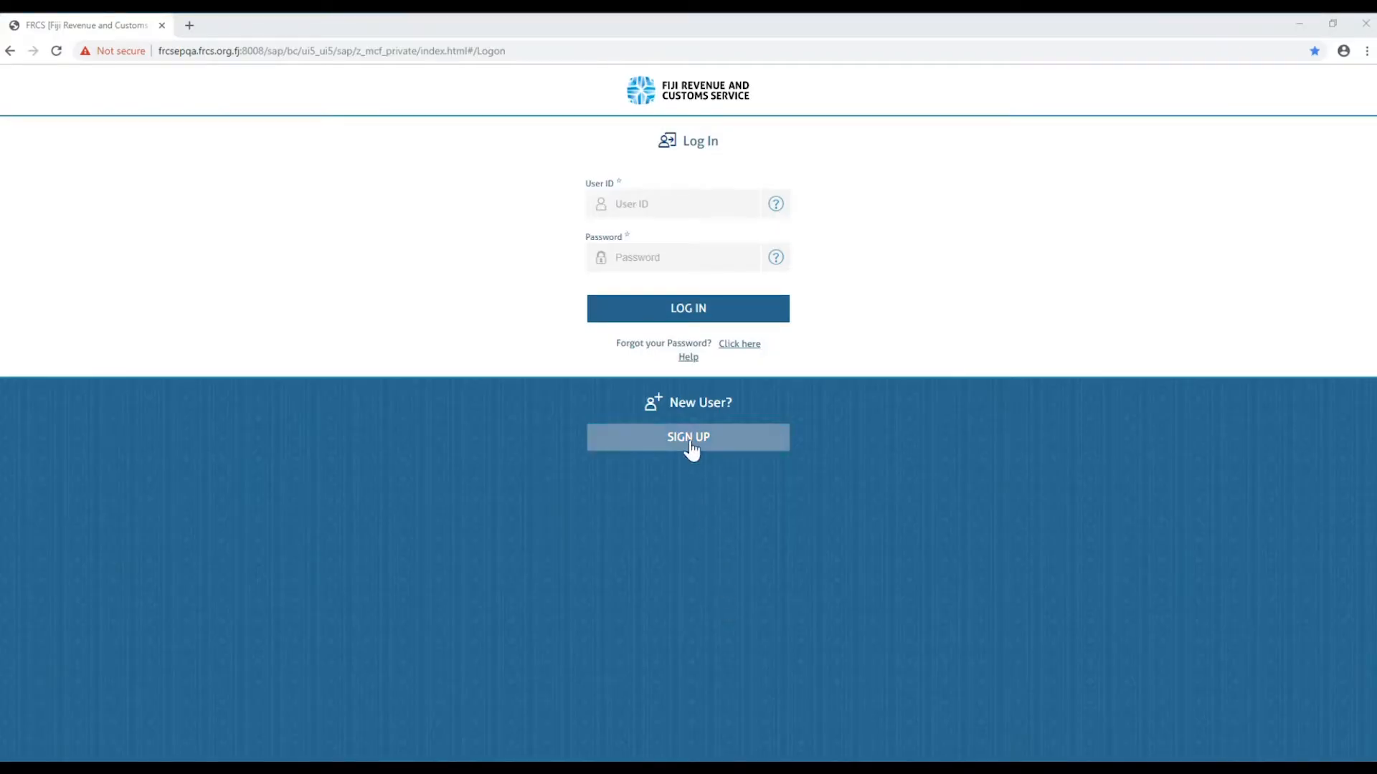
- Go to the sign-up page and reveal the existing-taxpayer choices (Taxpayer, Tax Agent)
{"action": "left_click", "coordinate": [687, 436]}
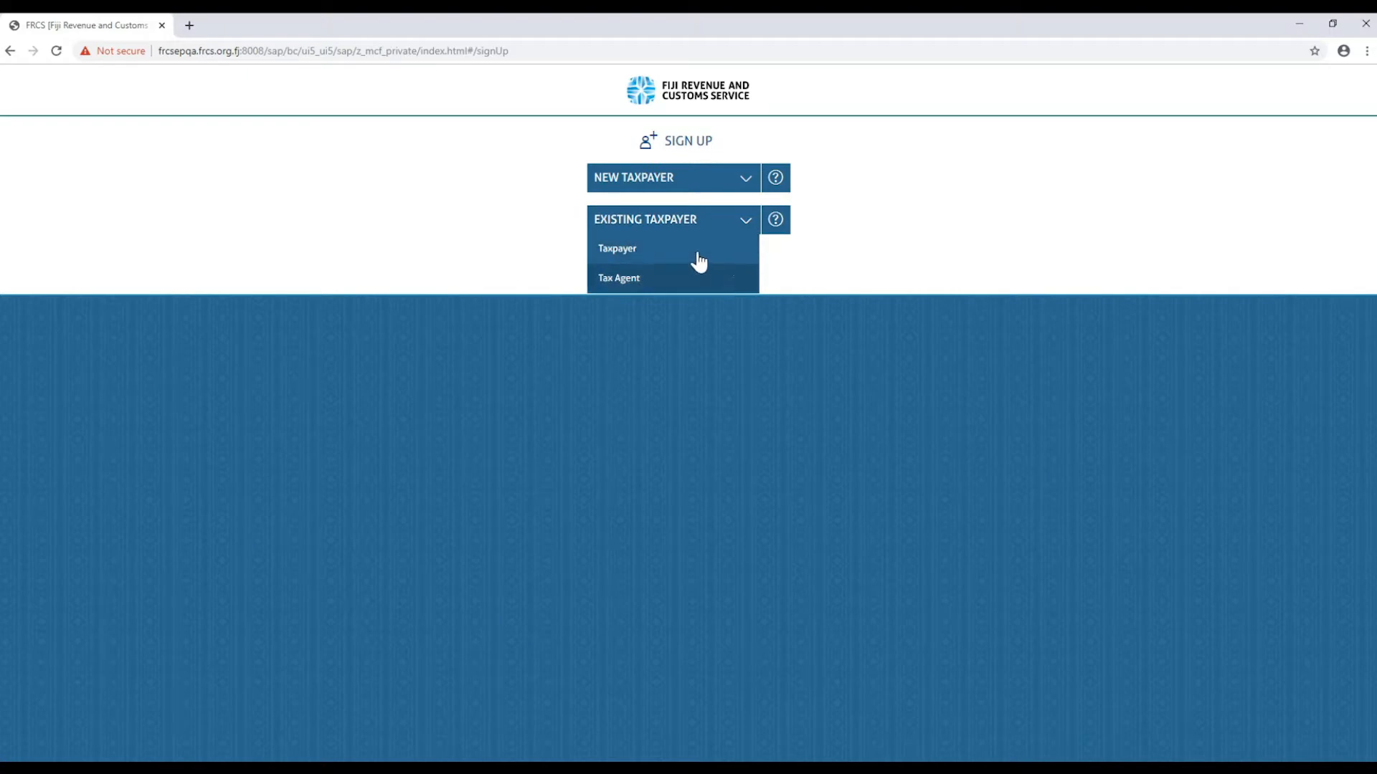
- Choose Taxpayer under Existing Taxpayer and agree to the terms and conditions
{"action": "left_click", "coordinate": [617, 248]}
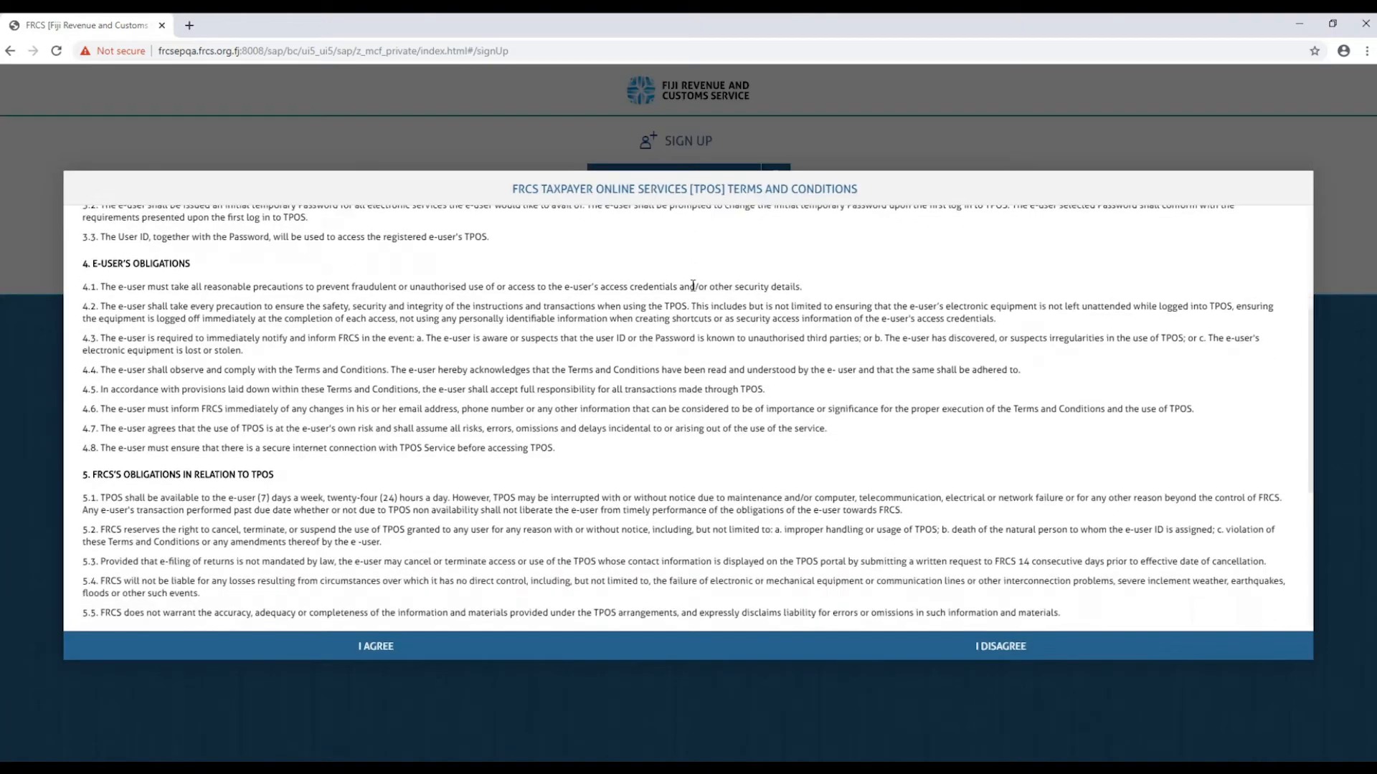
{"action": "scroll", "scroll_direction": "down", "scroll_amount": 3}
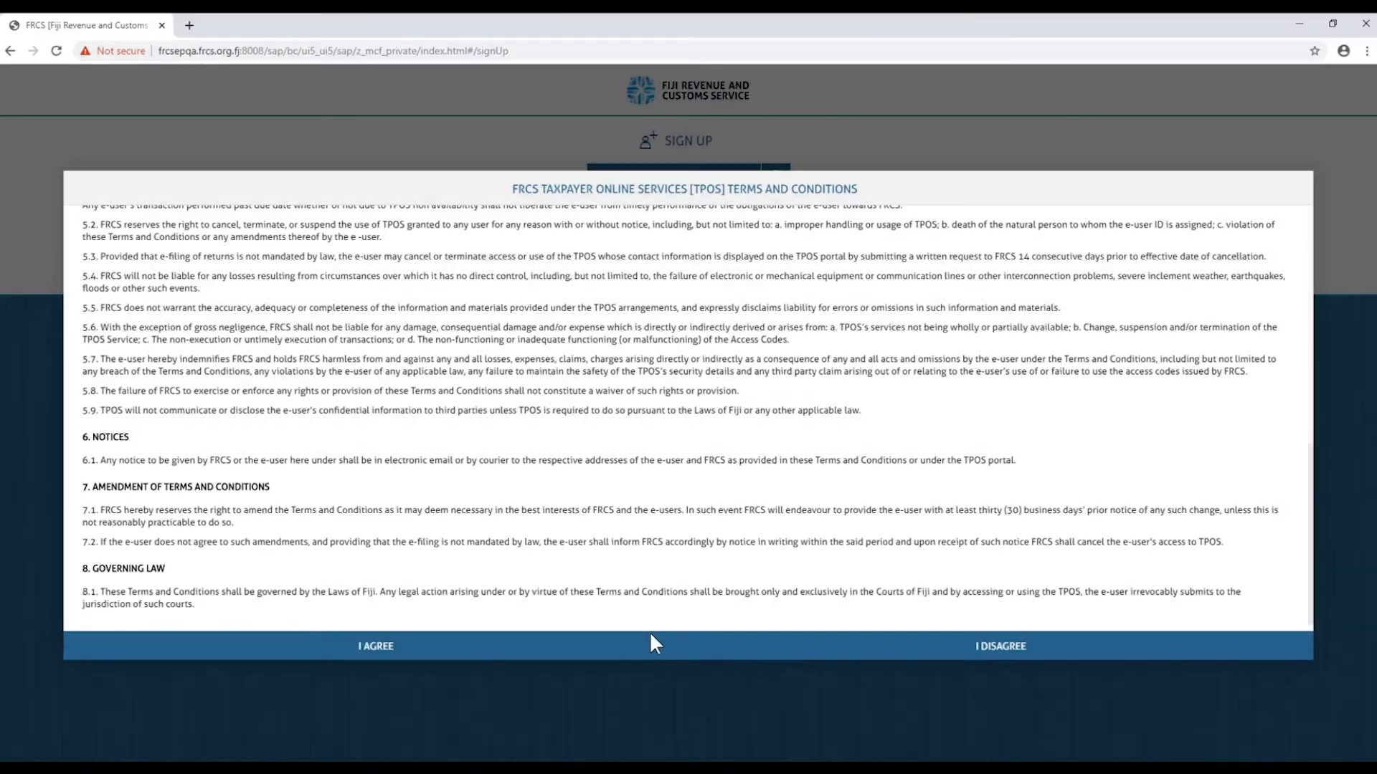
{"action": "left_click", "coordinate": [374, 645]}
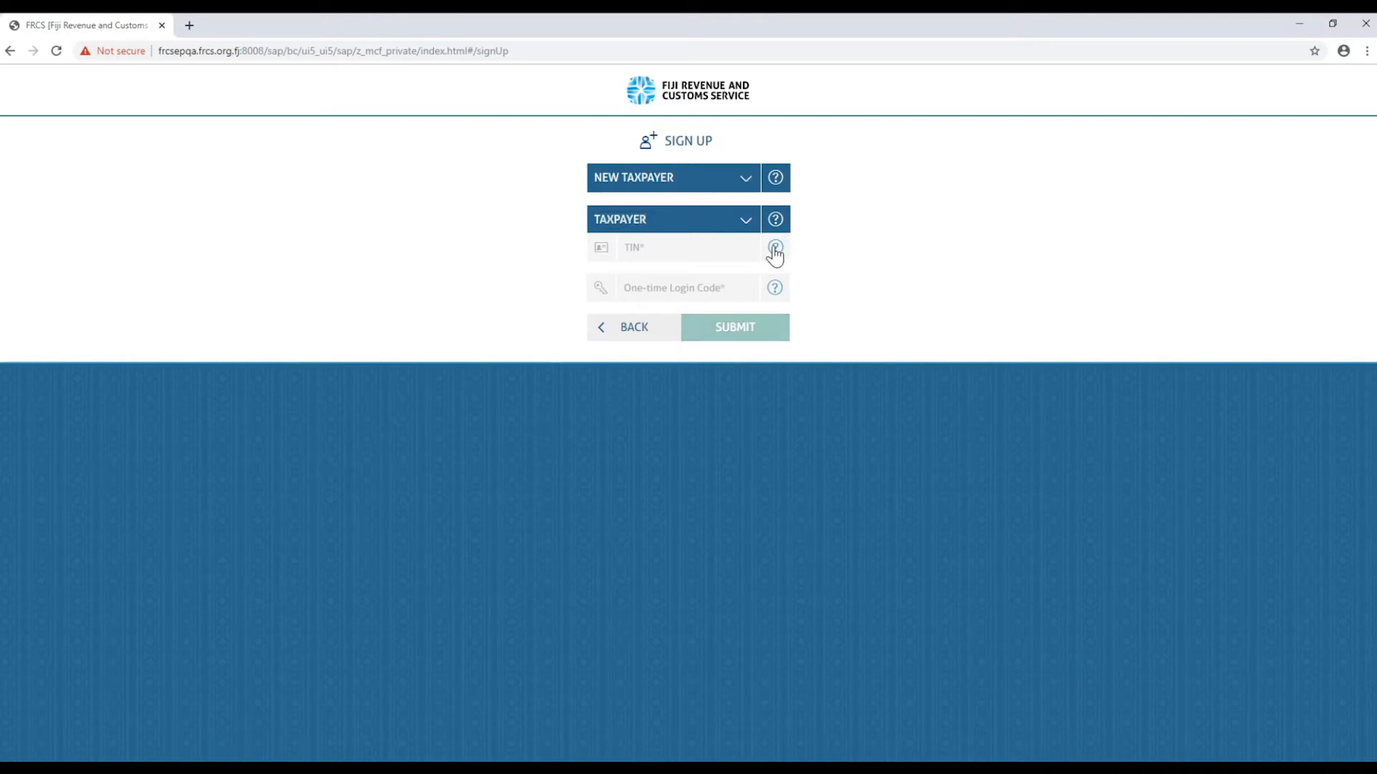
{"action": "left_click", "coordinate": [774, 248]}
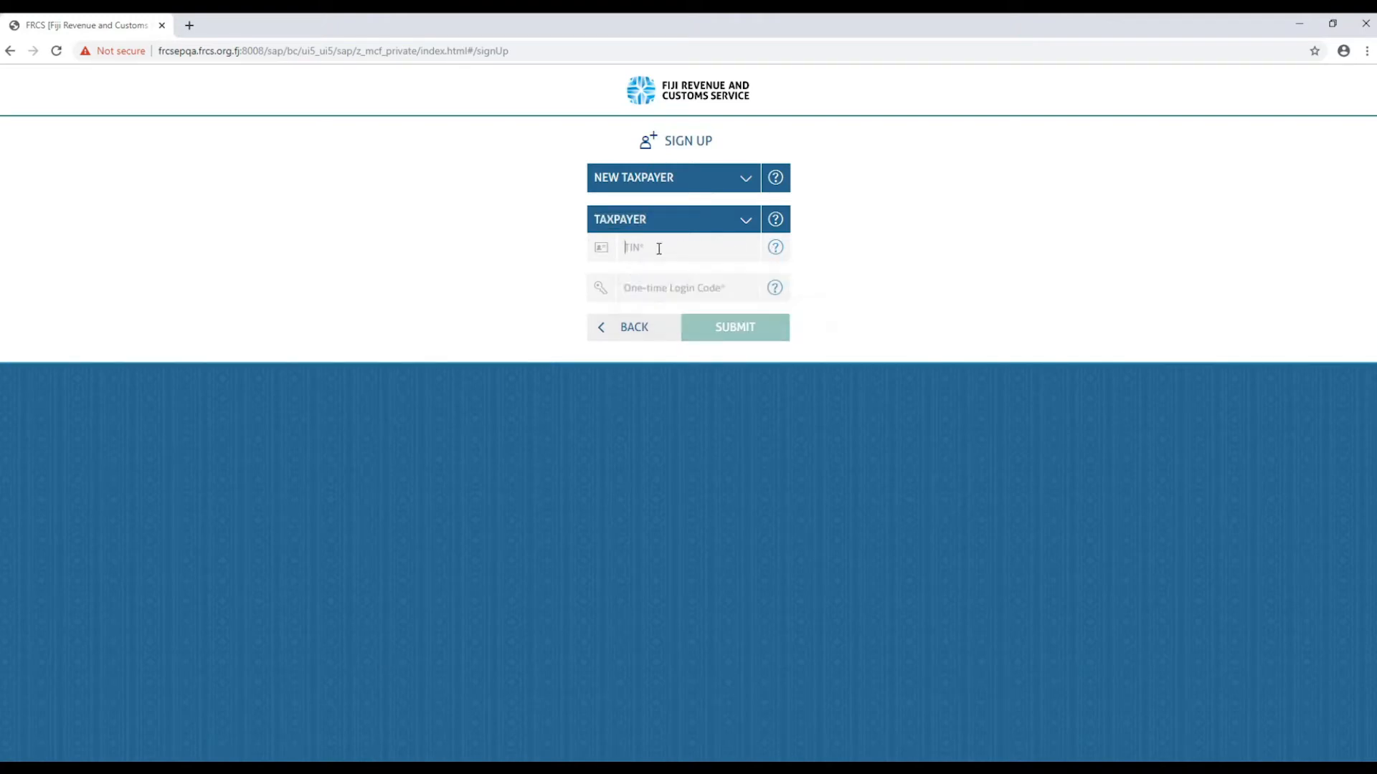
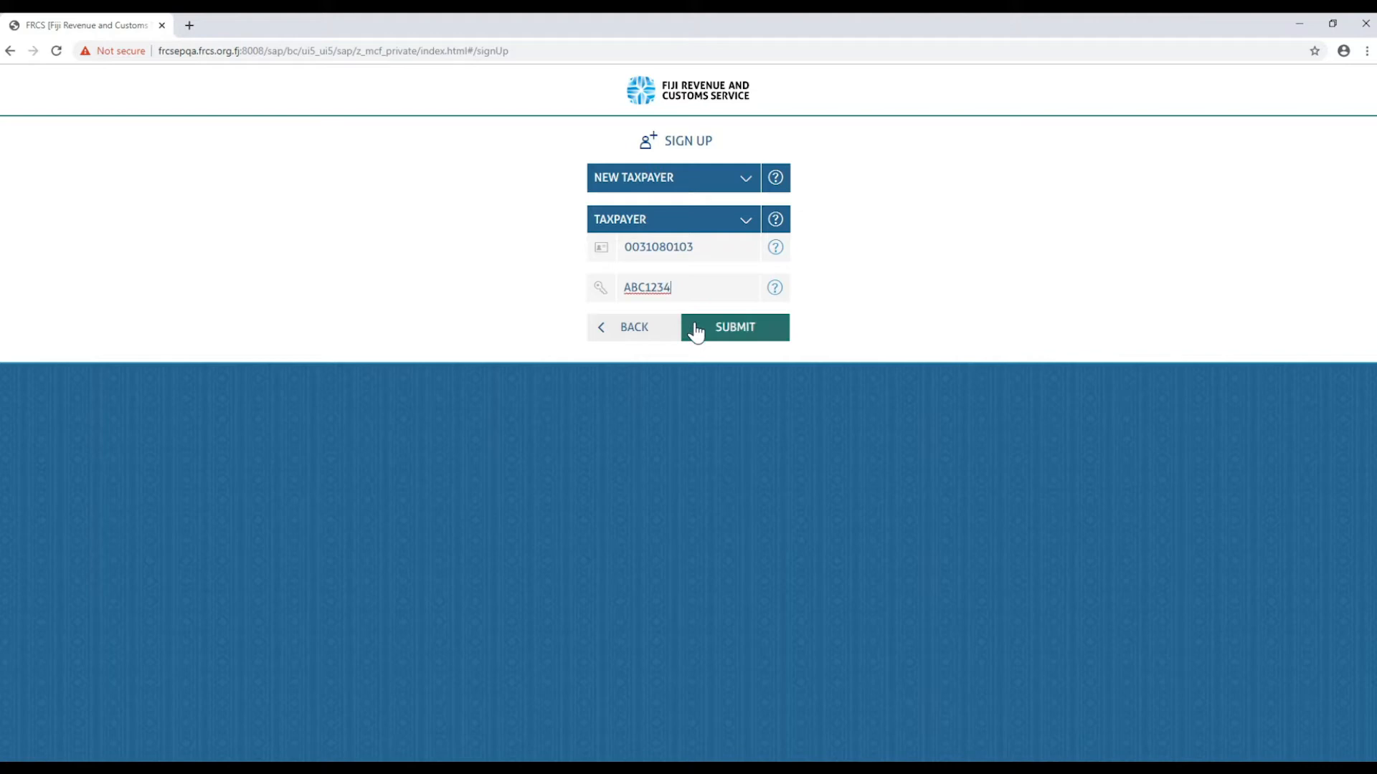
{"action": "left_click", "coordinate": [735, 327]}
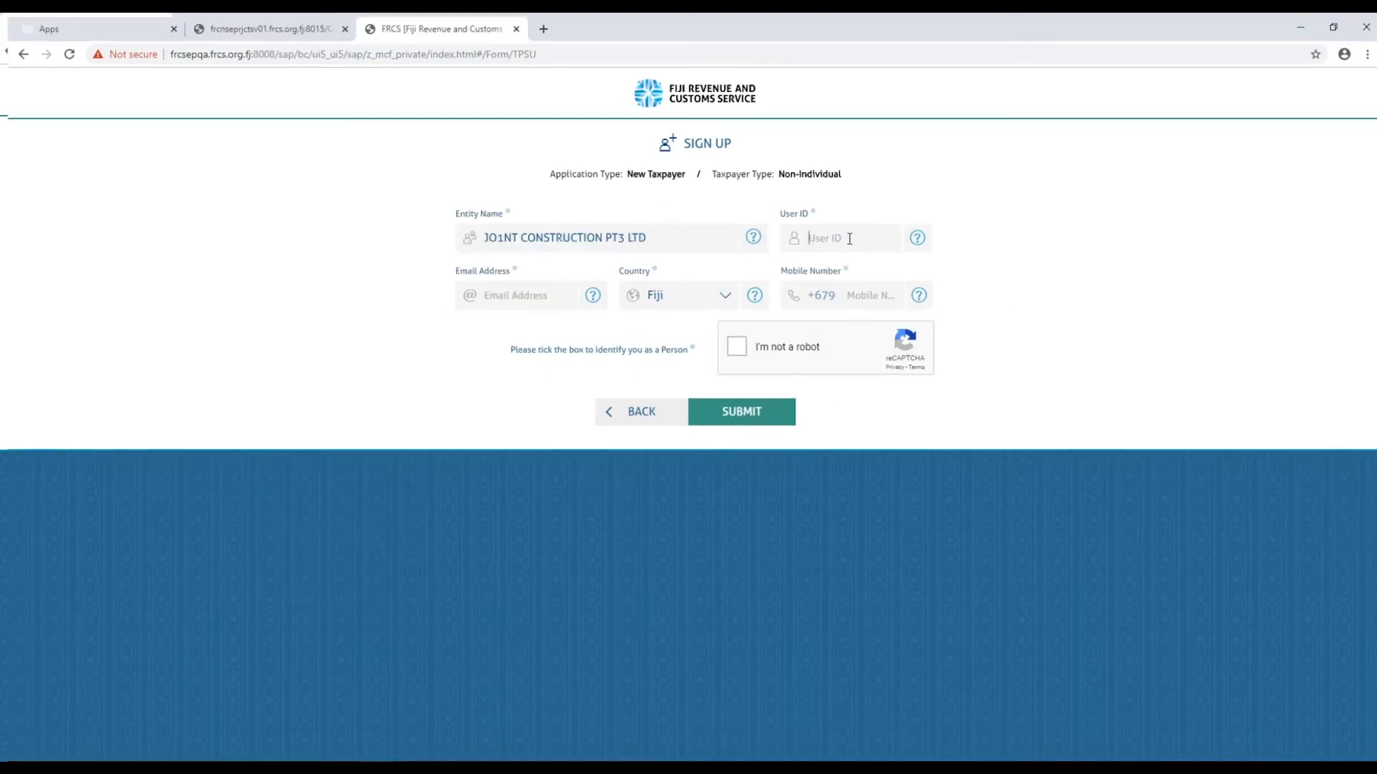
- Enter JOINT2019 as the user ID for the JO1NT CONSTRUCTION PT3 LTD sign-up
{"action": "type", "text": "JOIN"}
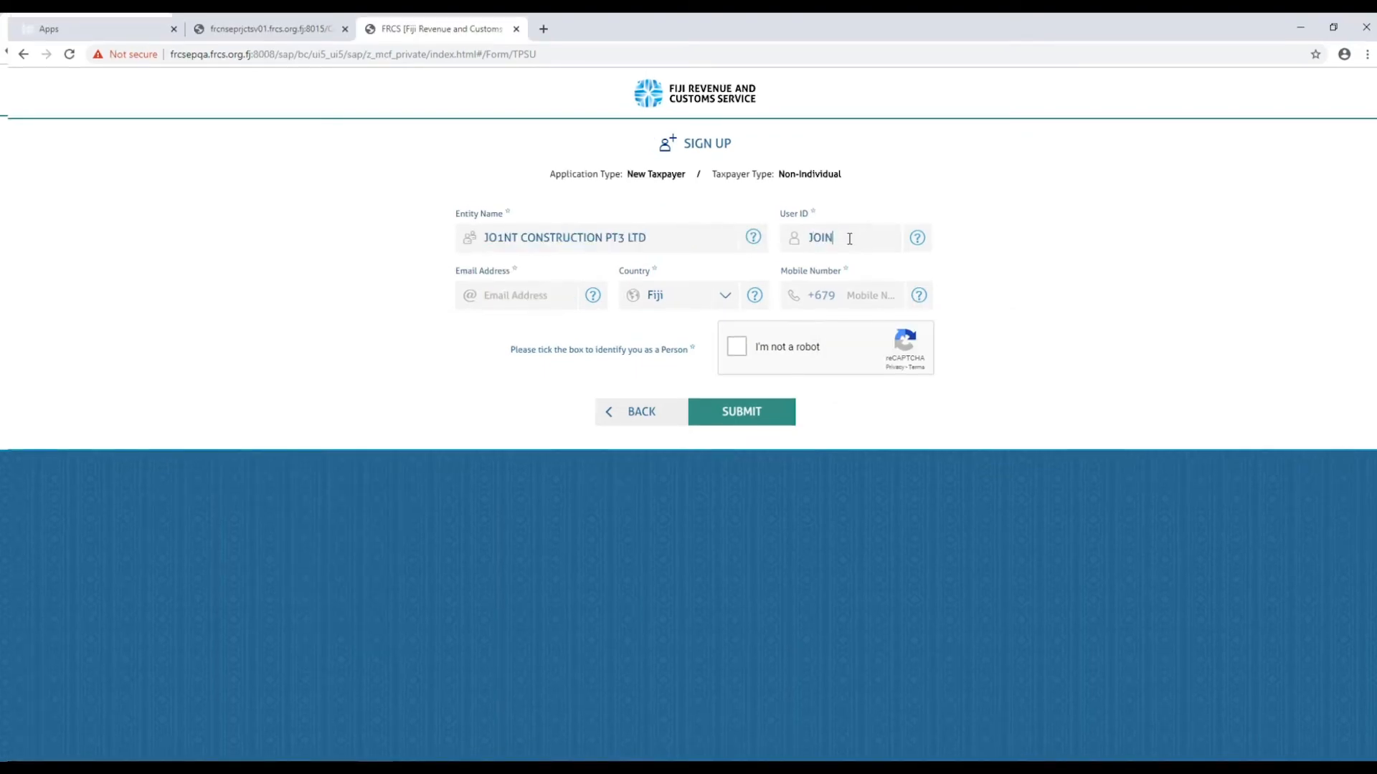
{"action": "type", "text": "T2019"}
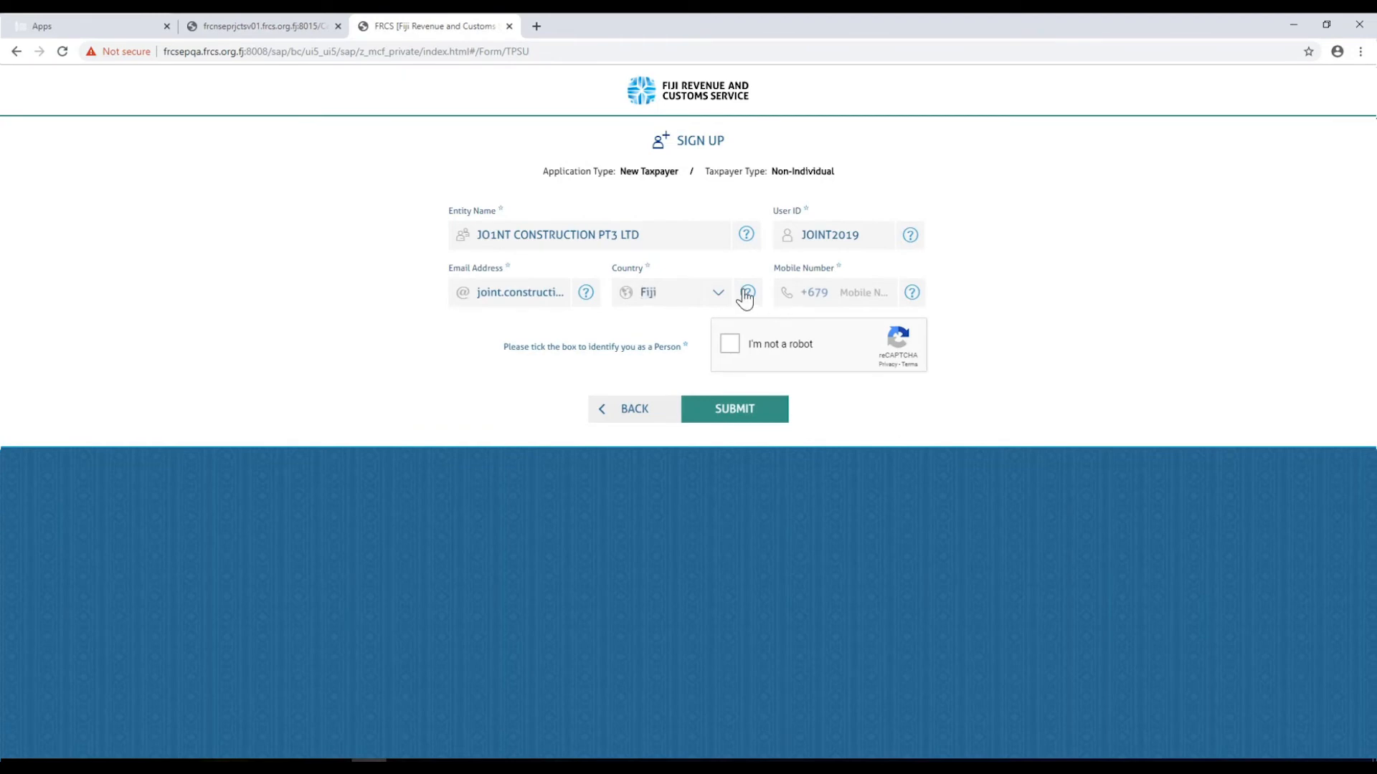
{"action": "mouse_move", "coordinate": [730, 297]}
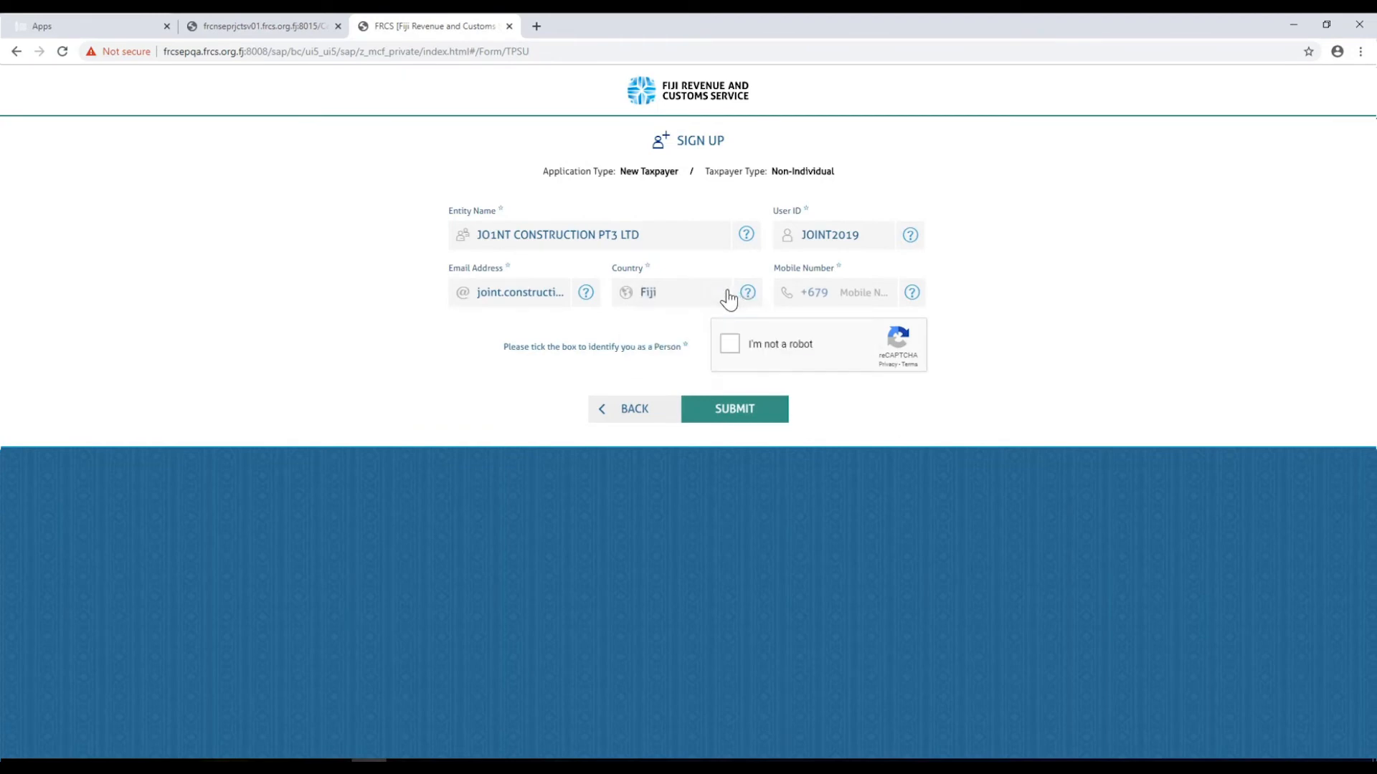
{"action": "left_click", "coordinate": [718, 293]}
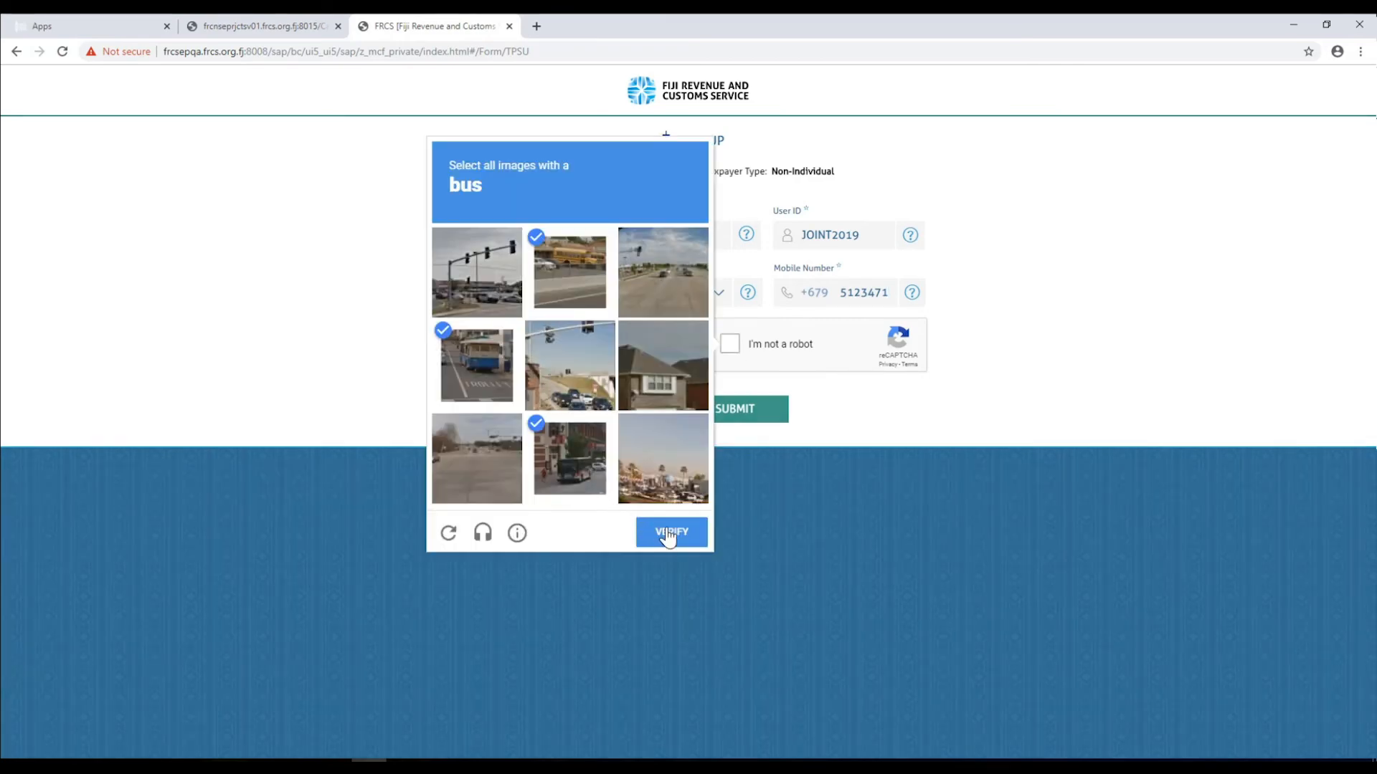
{"action": "left_click", "coordinate": [671, 532]}
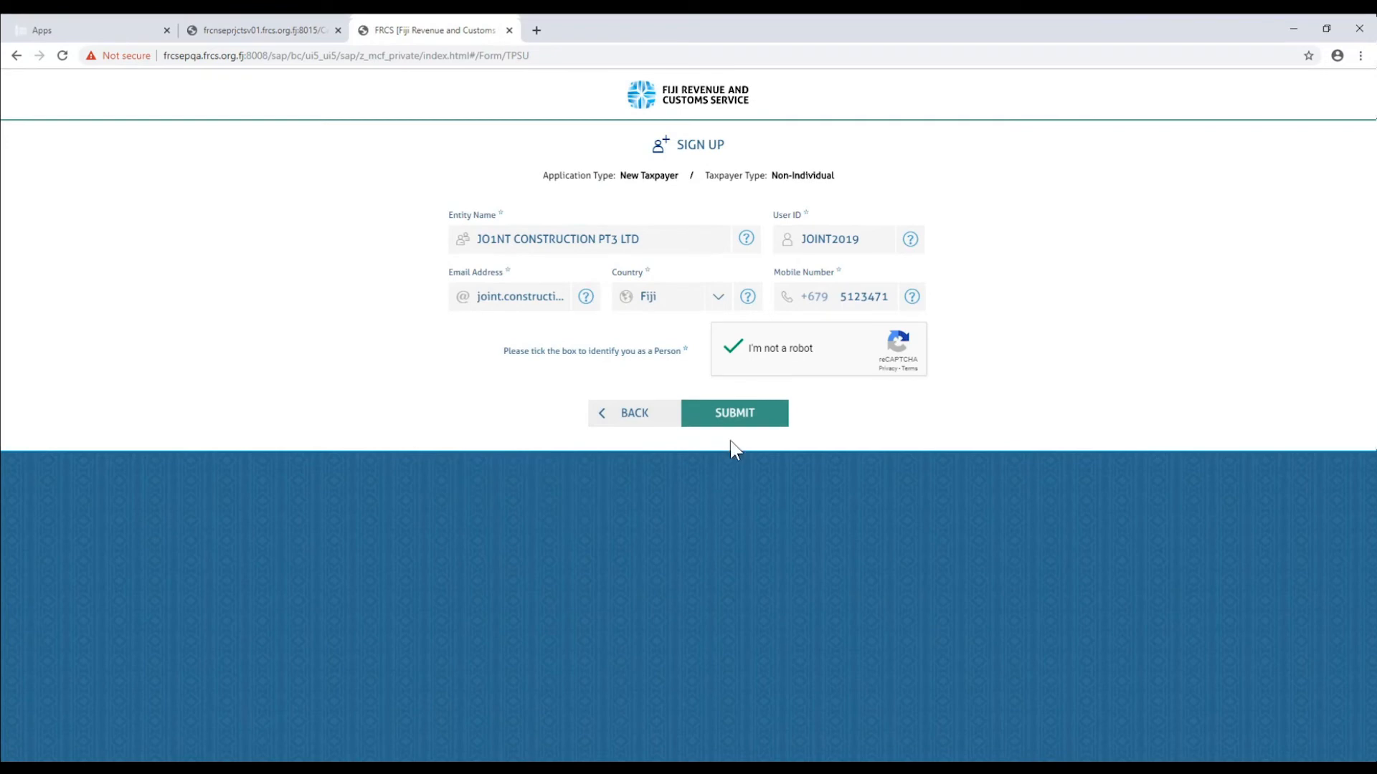
{"action": "mouse_move", "coordinate": [734, 413]}
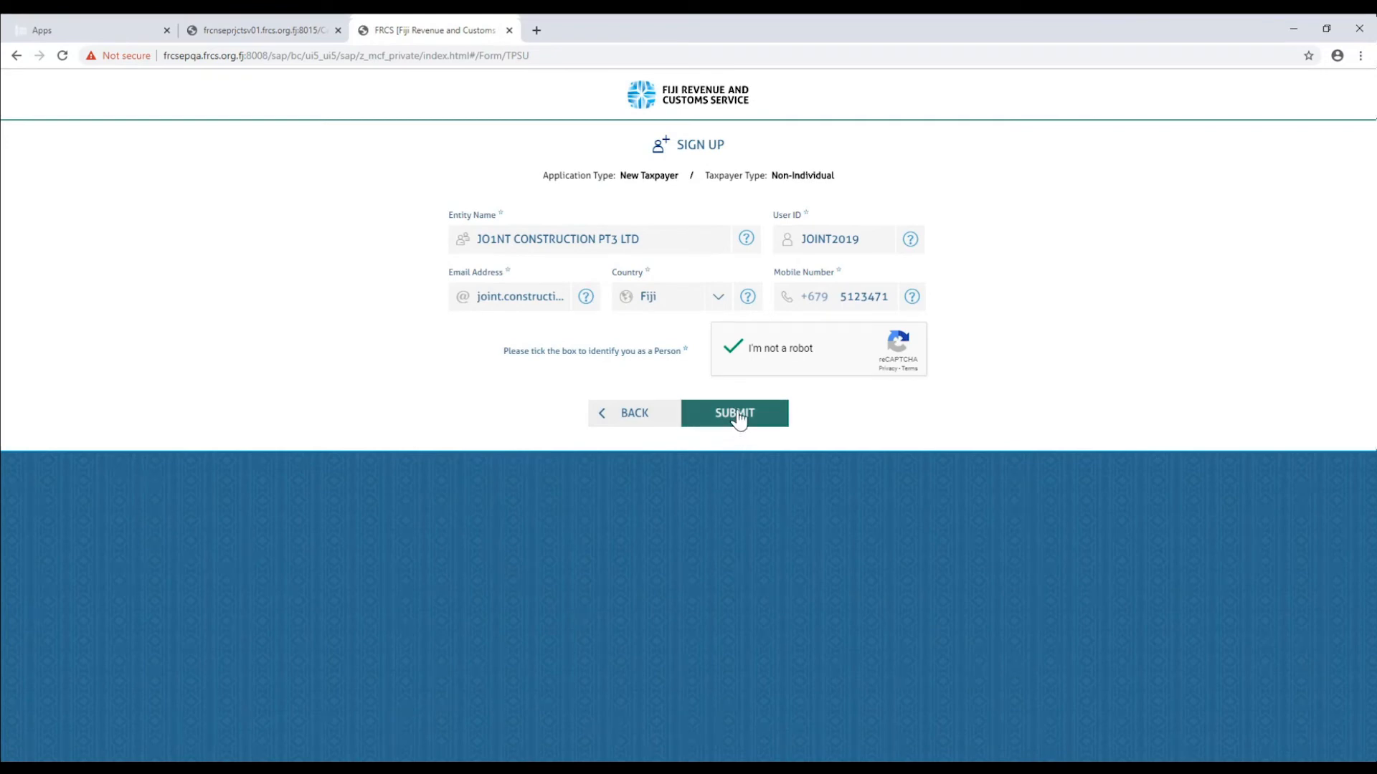
- Submit the sign-up details and confirm them, reaching the Thank You success message
{"action": "left_click", "coordinate": [734, 413]}
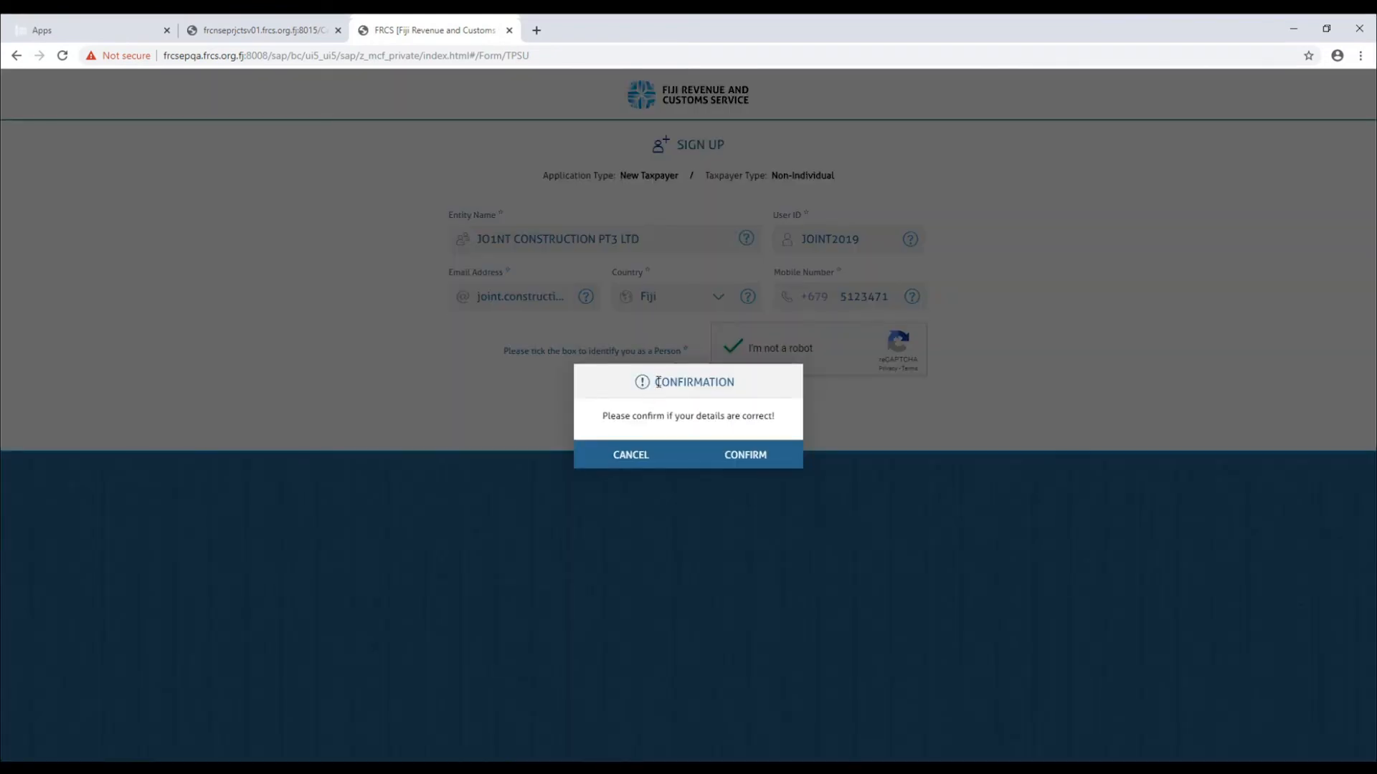
{"action": "mouse_move", "coordinate": [708, 460]}
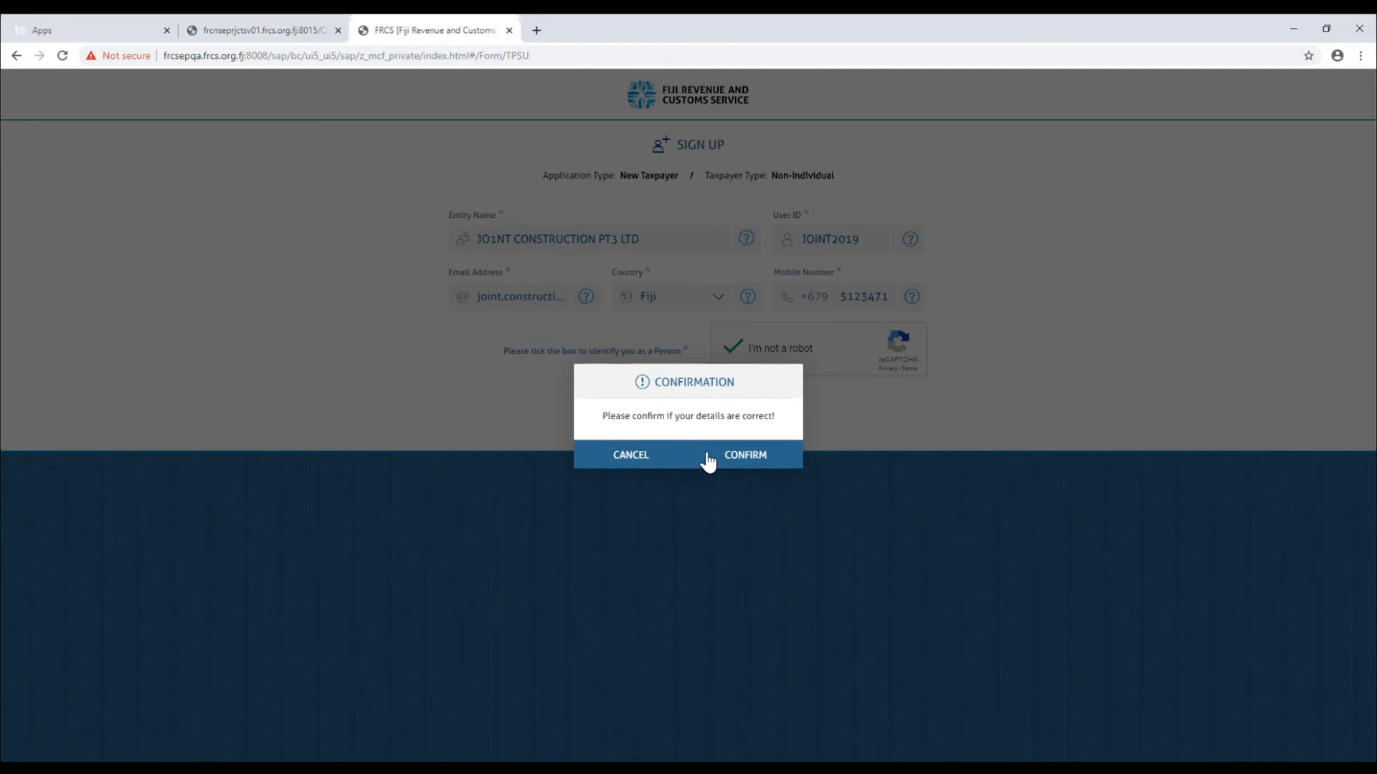
{"action": "mouse_move", "coordinate": [736, 459]}
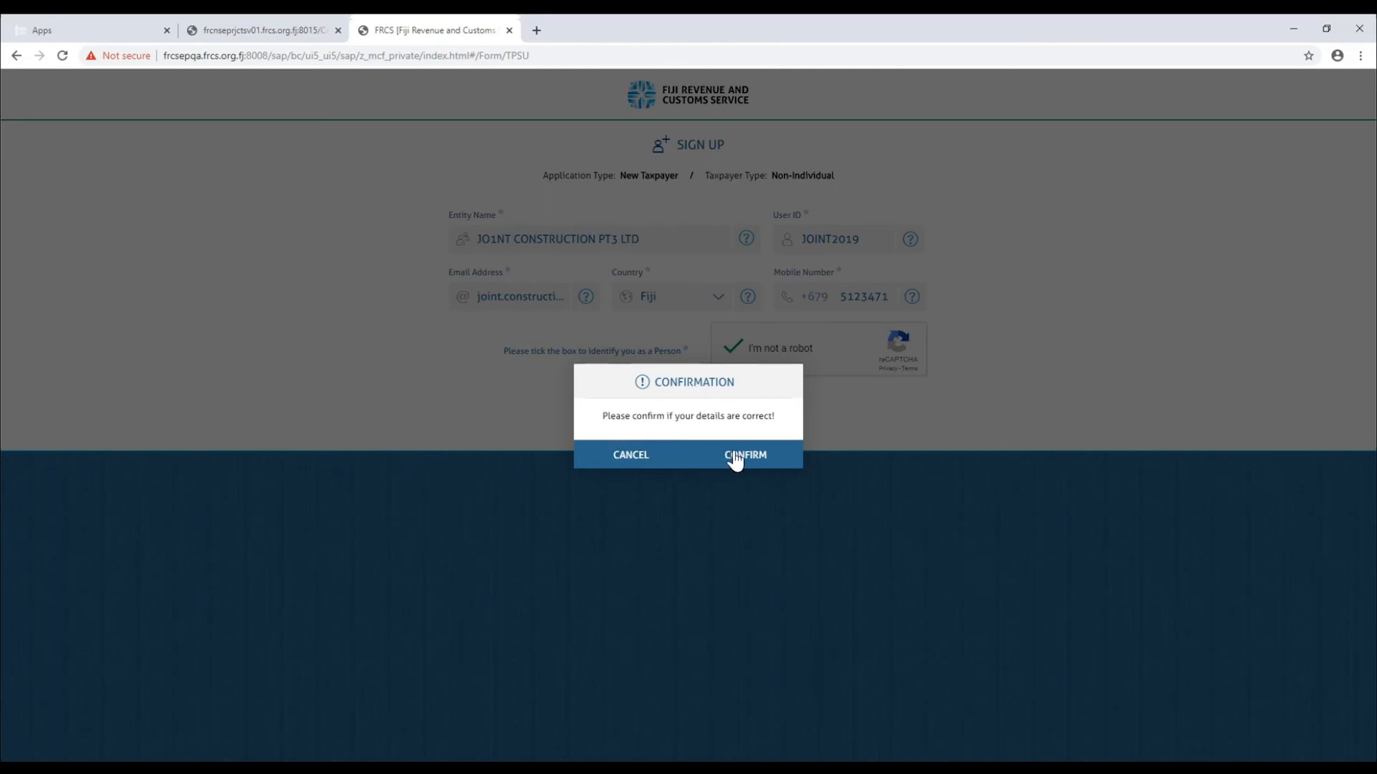
{"action": "left_click", "coordinate": [744, 455]}
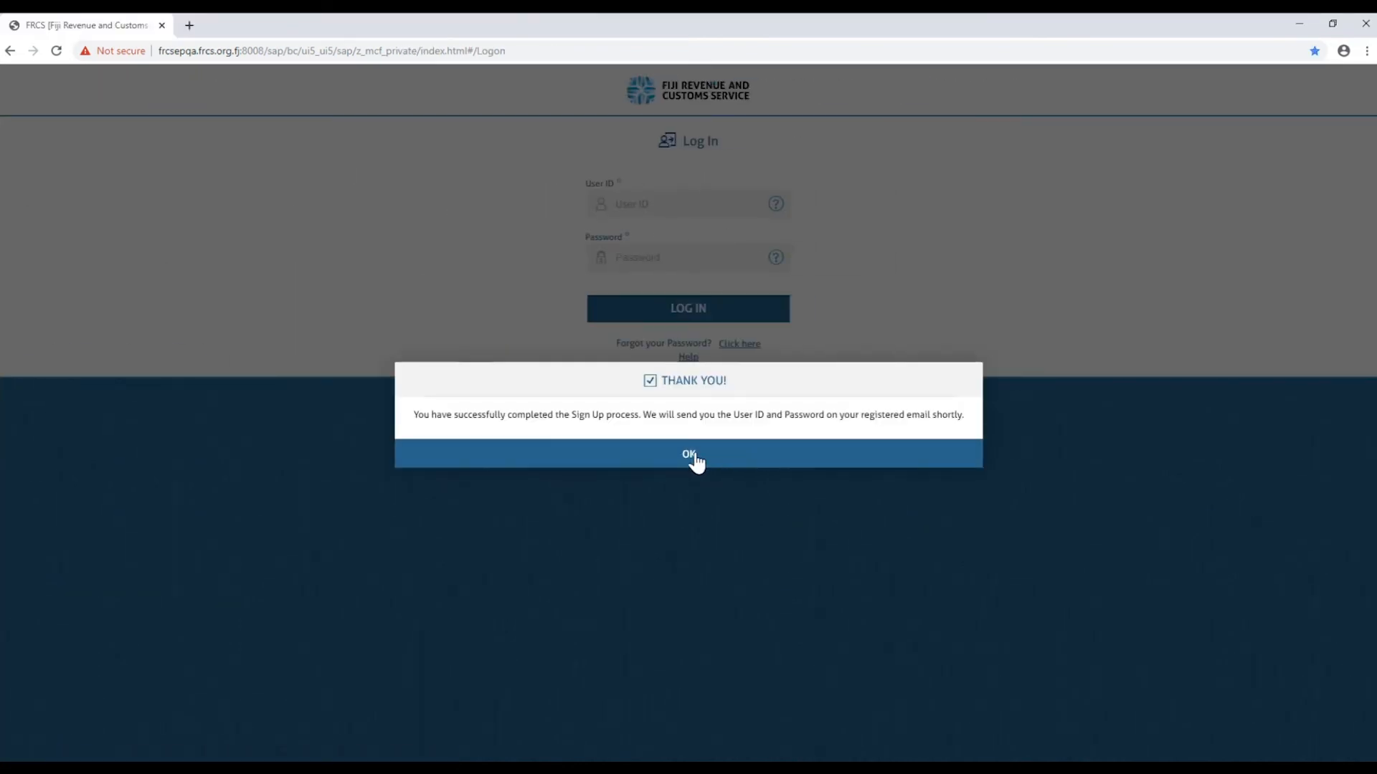